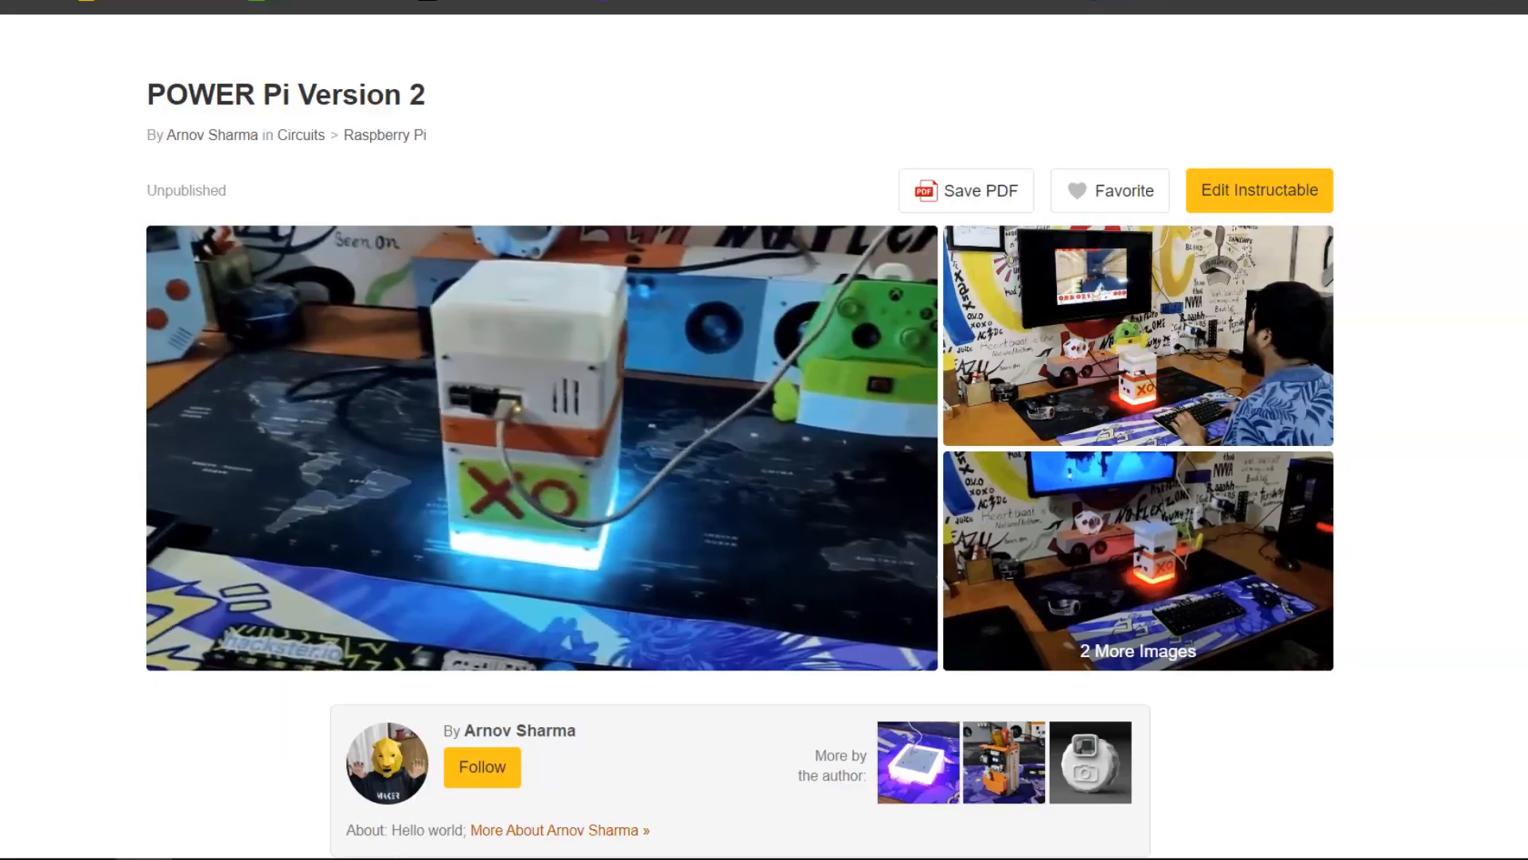
# Scroll the POWER Pi Version 2 page past the photo gallery to the introduction paragraphs
pyautogui.scroll(-3)
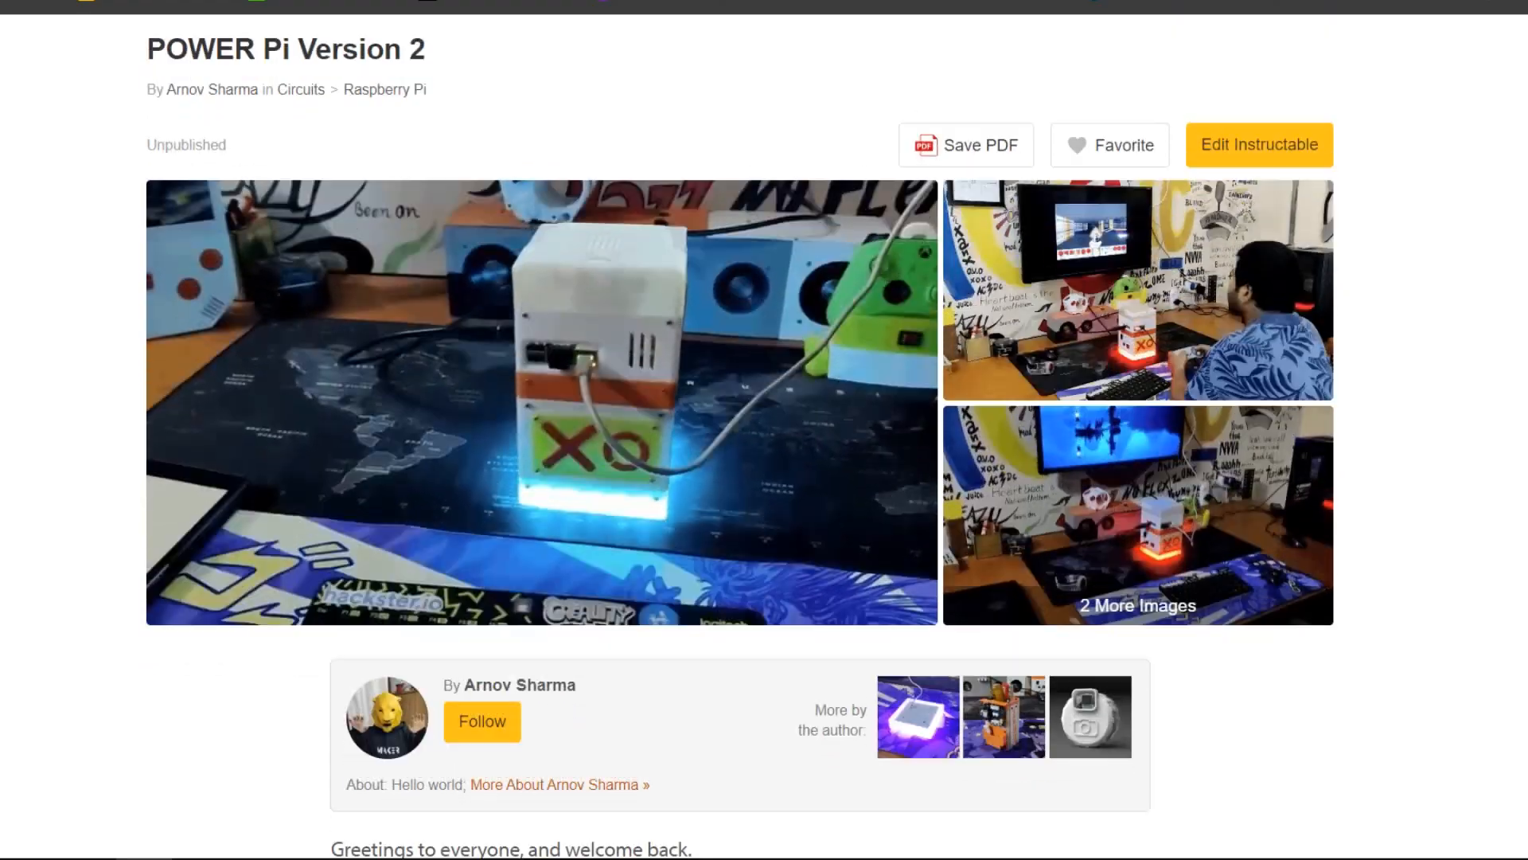
pyautogui.scroll(-3)
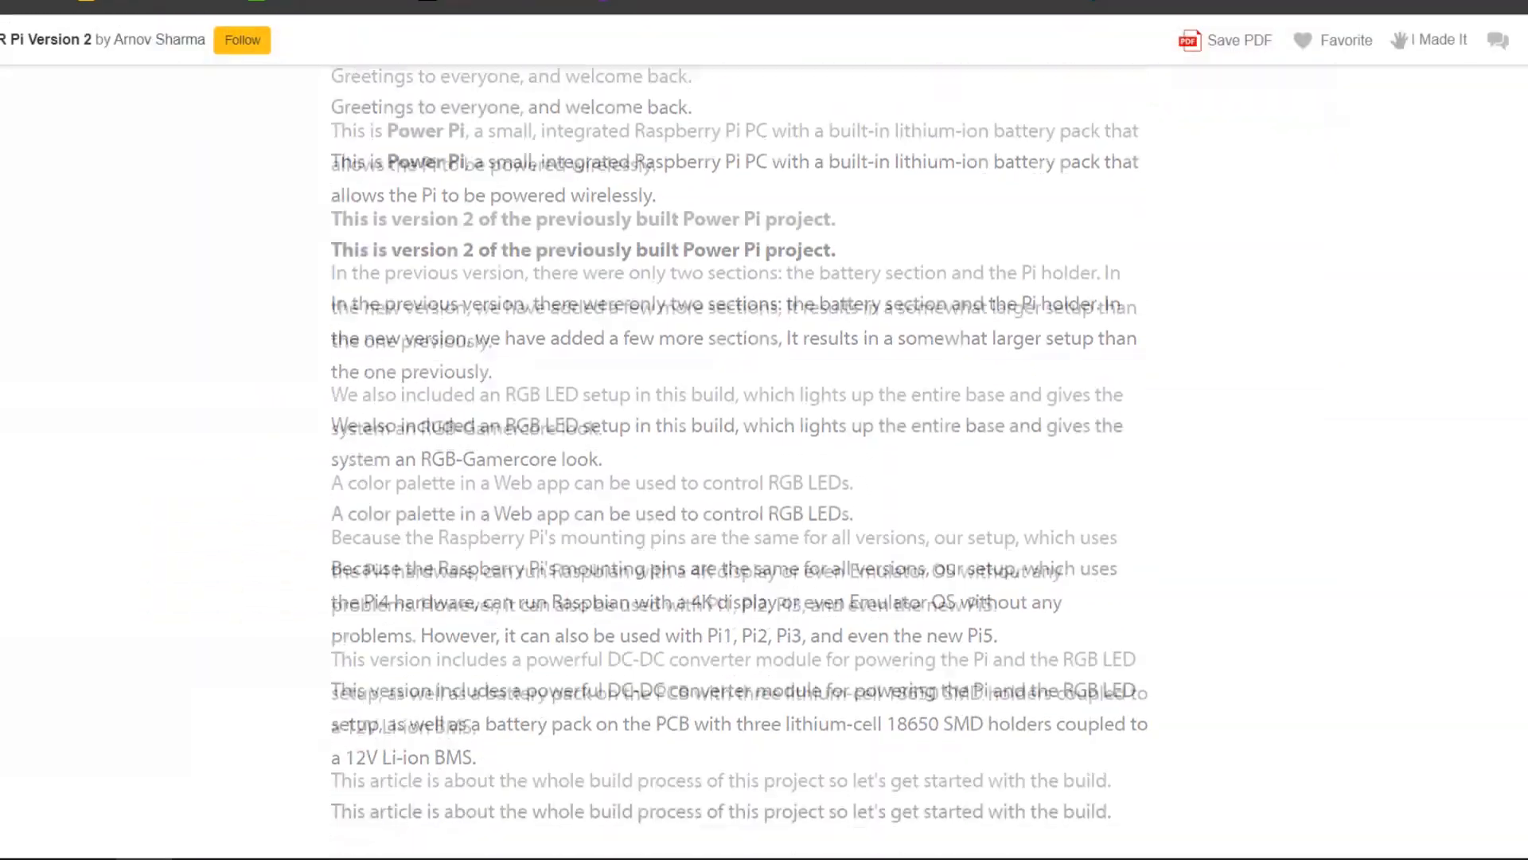
pyautogui.scroll(-3)
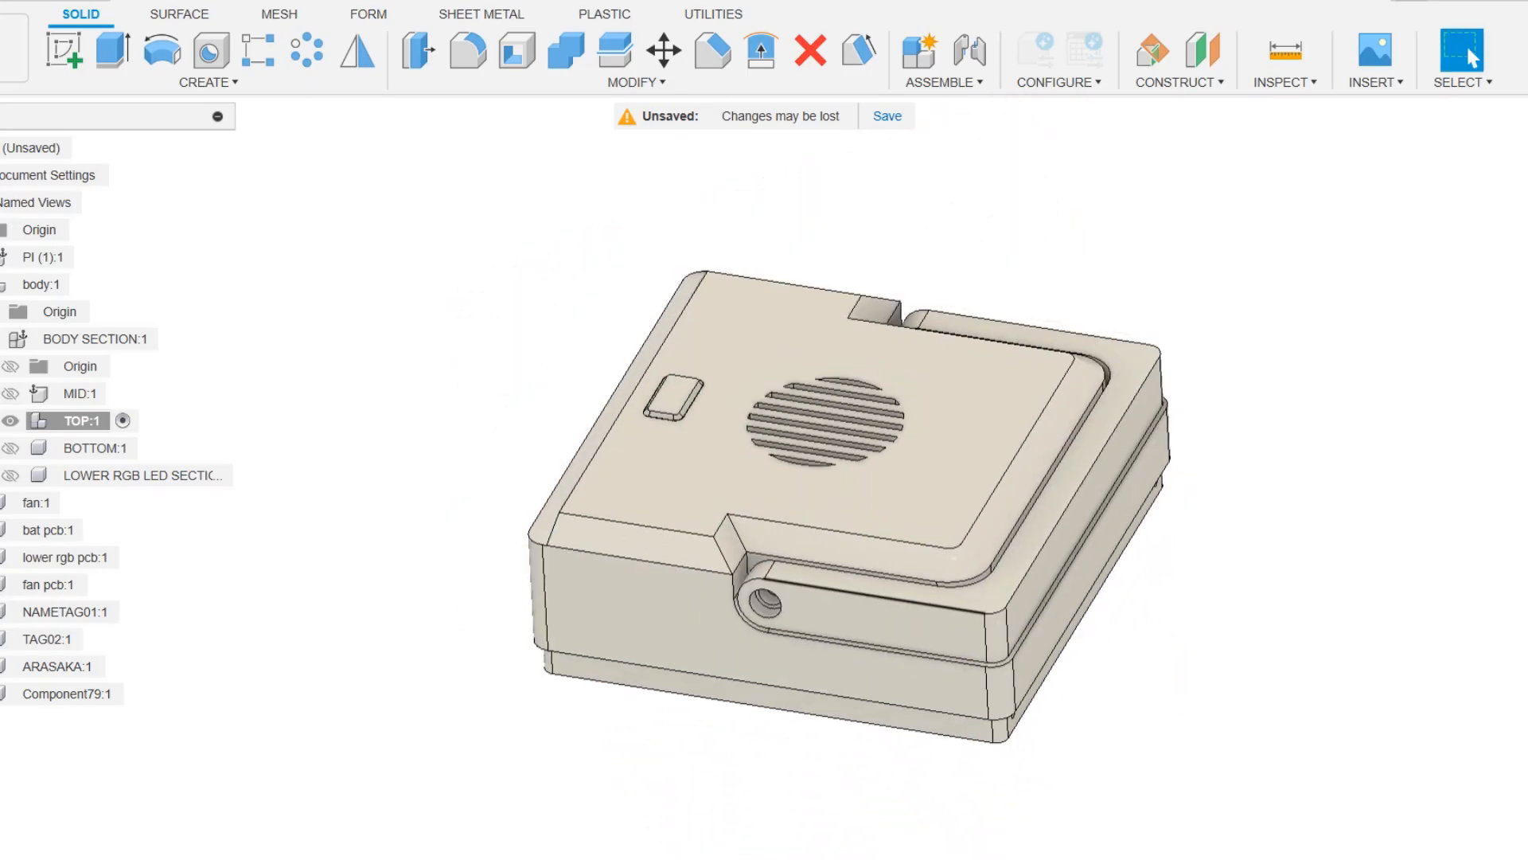
# Move the curved top section with Move/Copy to show how it fits the enclosure body
pyautogui.click(663, 50)
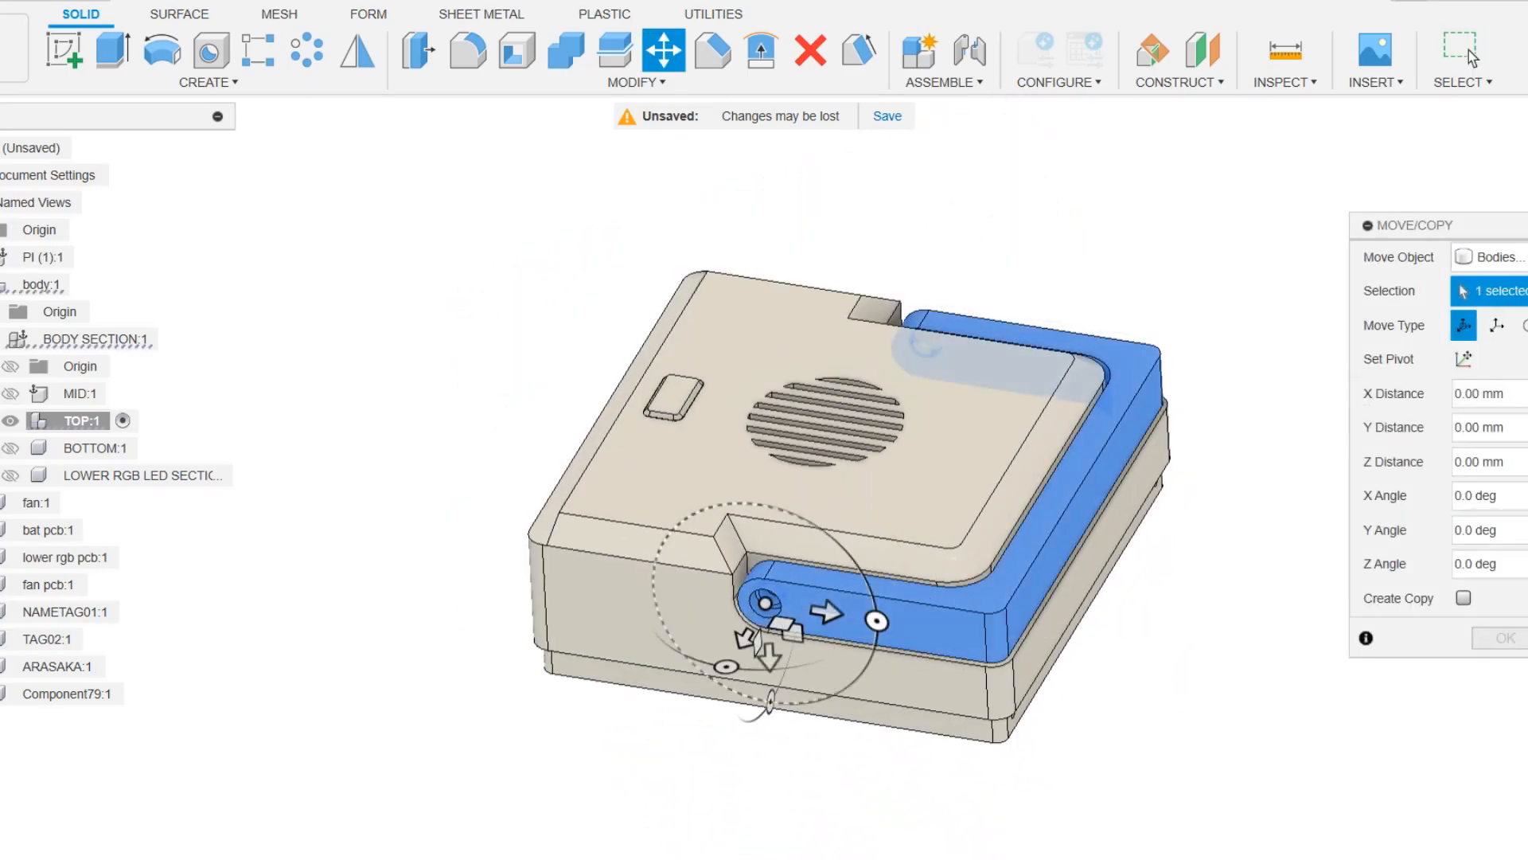
pyautogui.moveTo(872, 623); pyautogui.dragTo(761, 505)
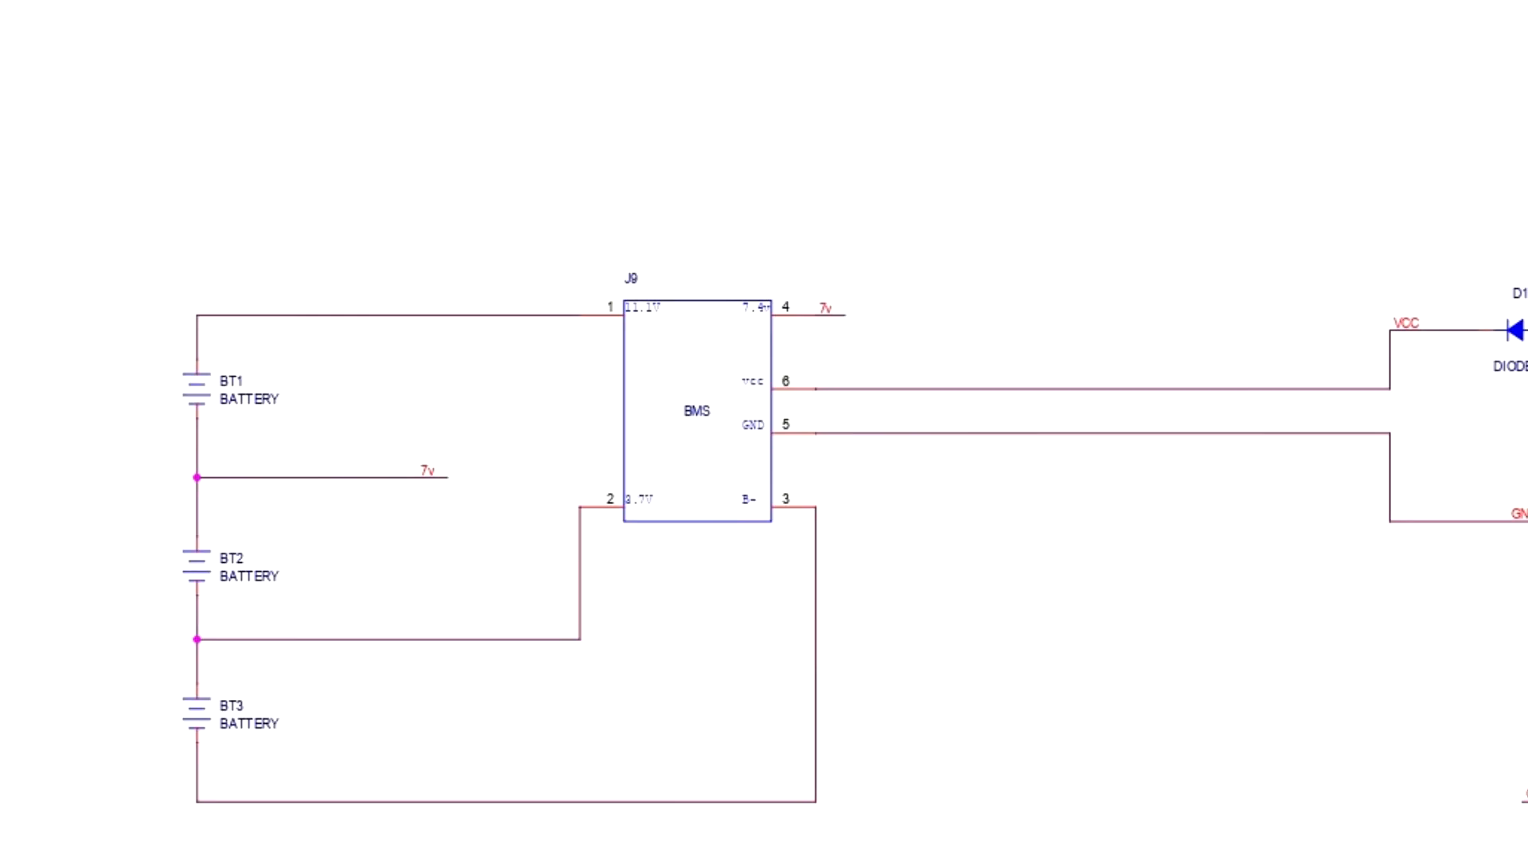
# Scroll the battery schematic across cells BT1–BT3 and the BMS module
pyautogui.scroll(-3)
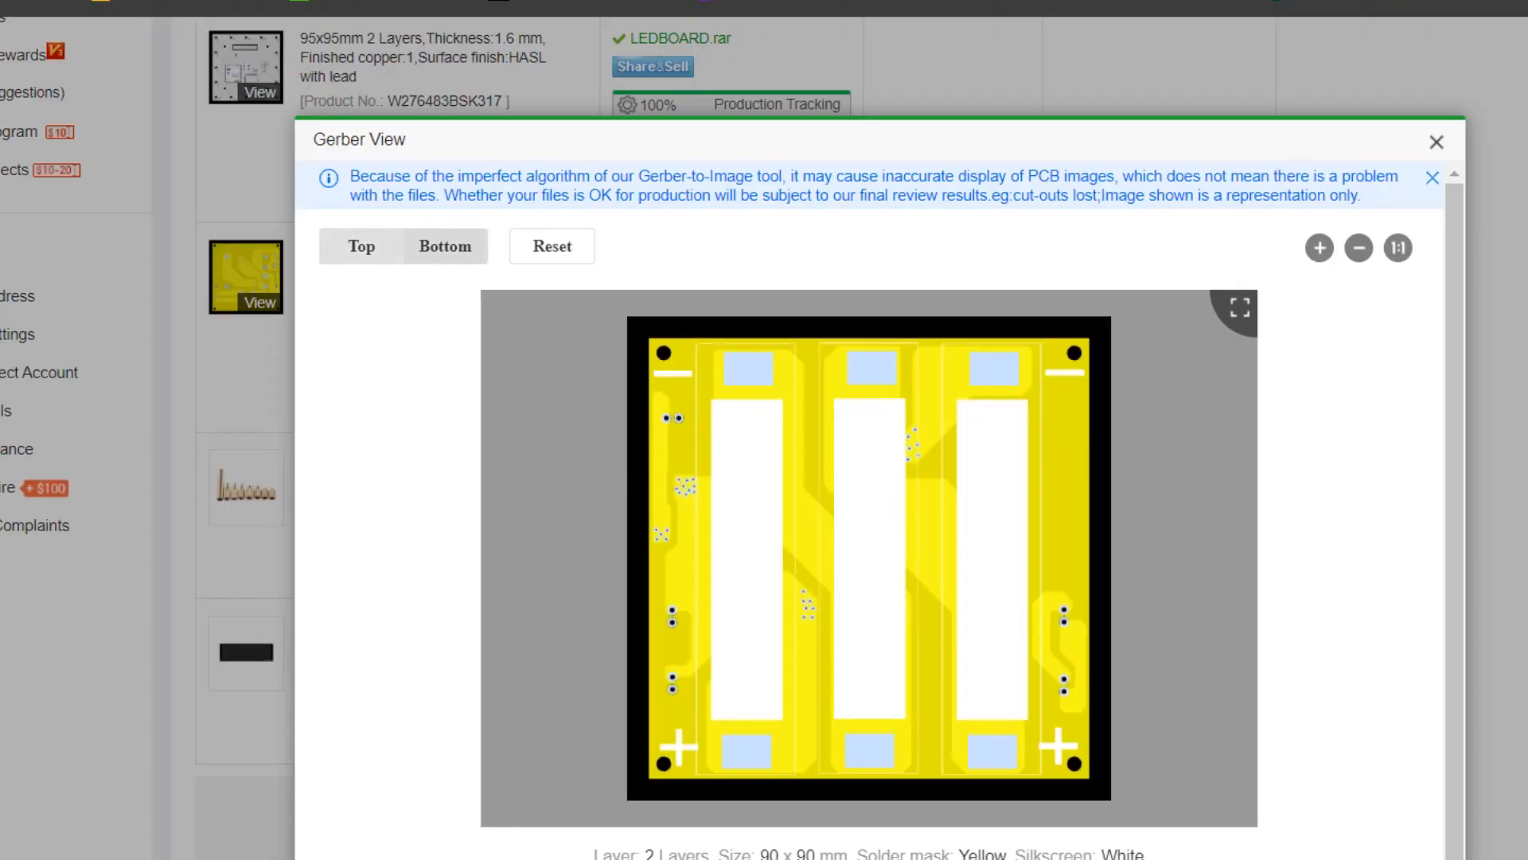
# View the three-cell battery holder board's Gerber preview from the order list
pyautogui.click(1436, 142)
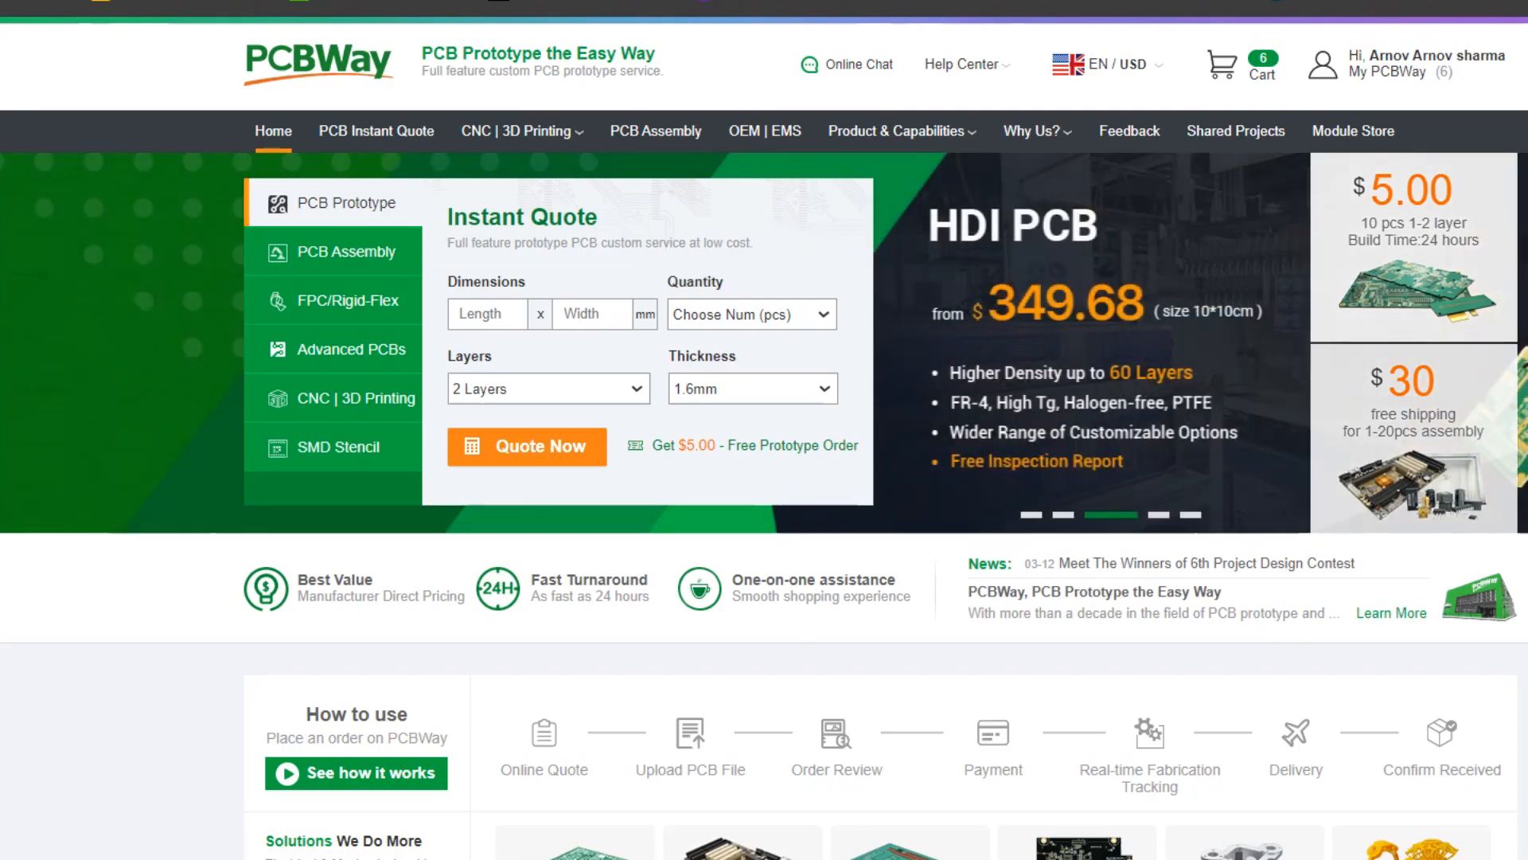
# Scroll the PCBWay home page down to its service statistics and partner logos
pyautogui.scroll(-3)
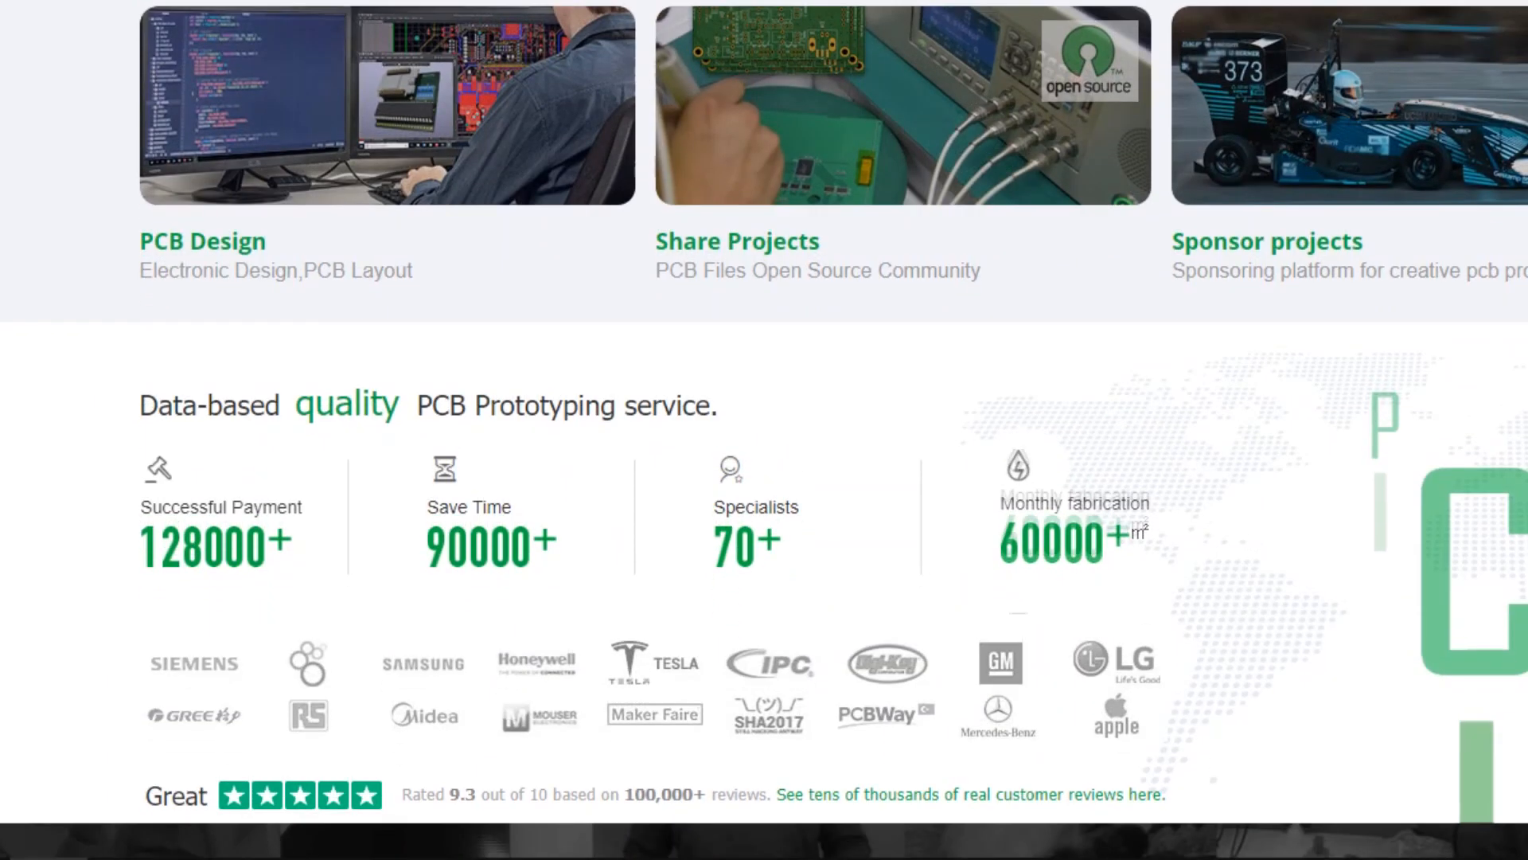